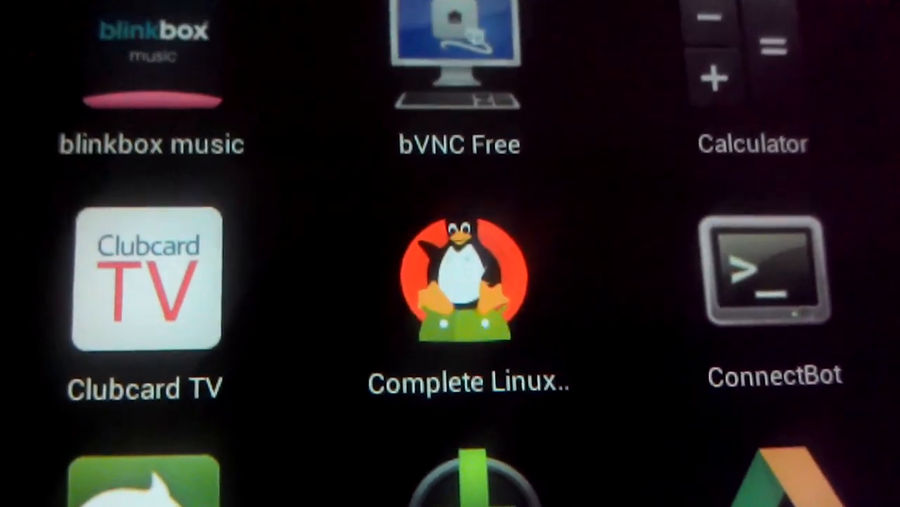
{"action": "scroll", "scroll_direction": "down", "scroll_amount": 3}
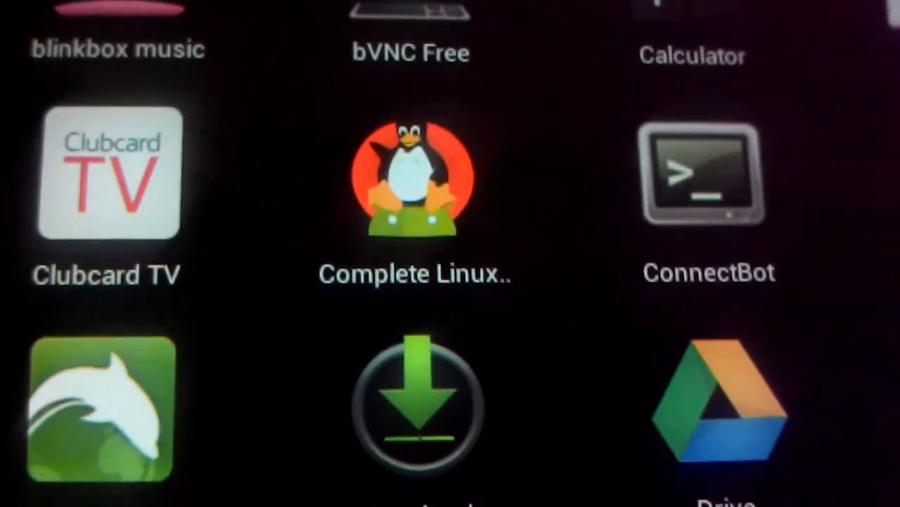